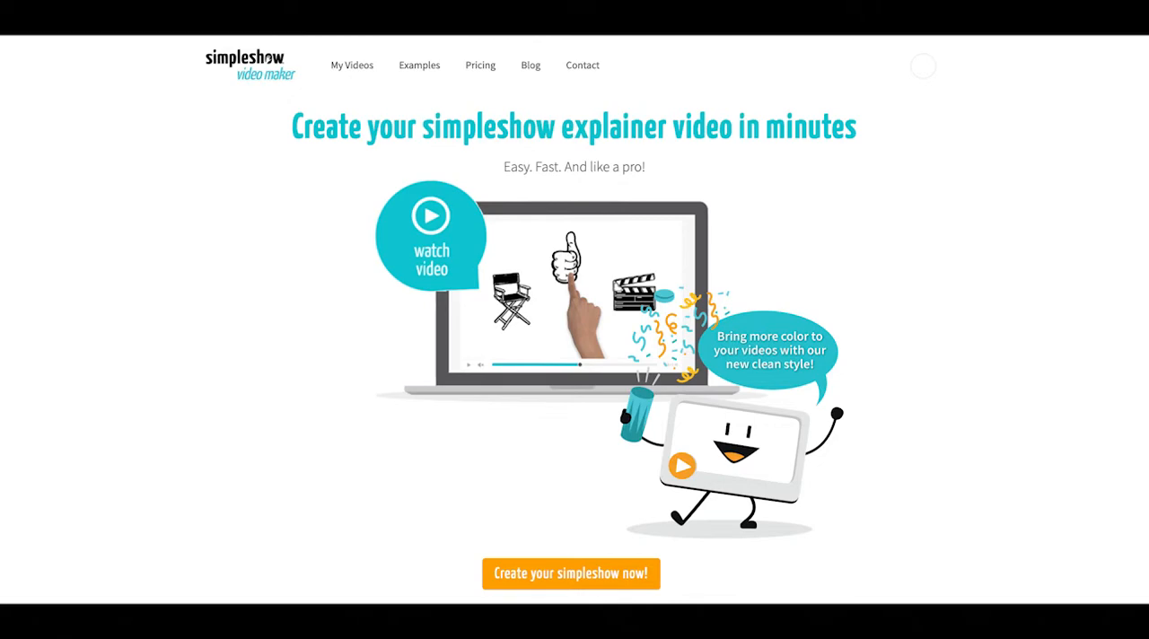
Step: Open the Copy (1) Diversity Promo EN project from My Videos in the Visualize step
{"action": "left_click", "coordinate": [571, 572]}
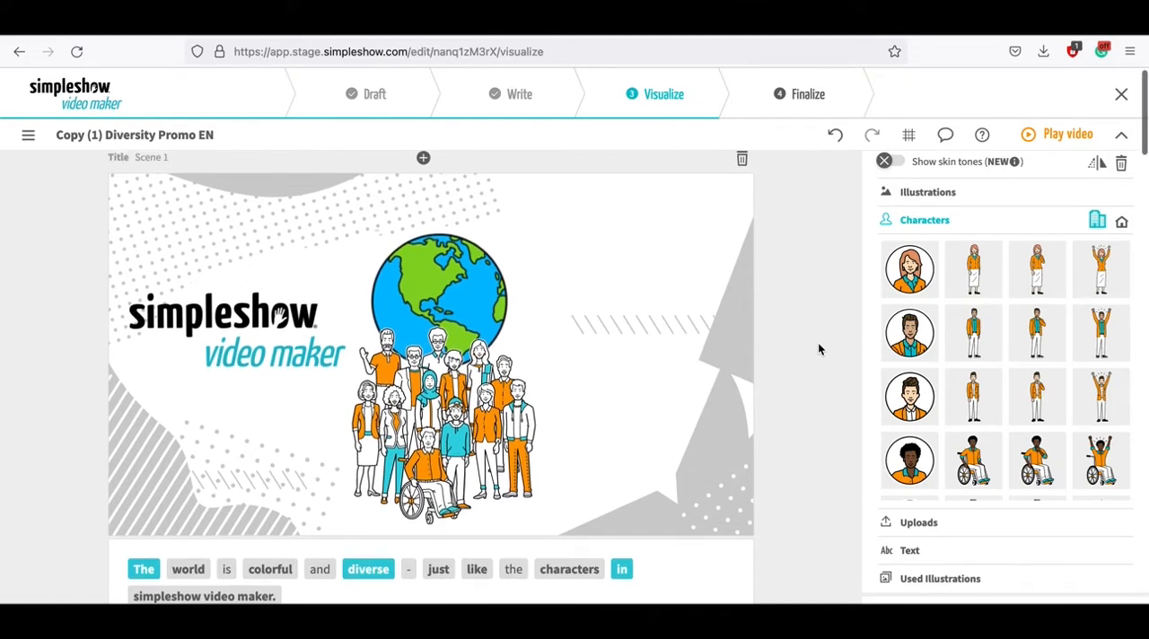
{"action": "mouse_move", "coordinate": [675, 349]}
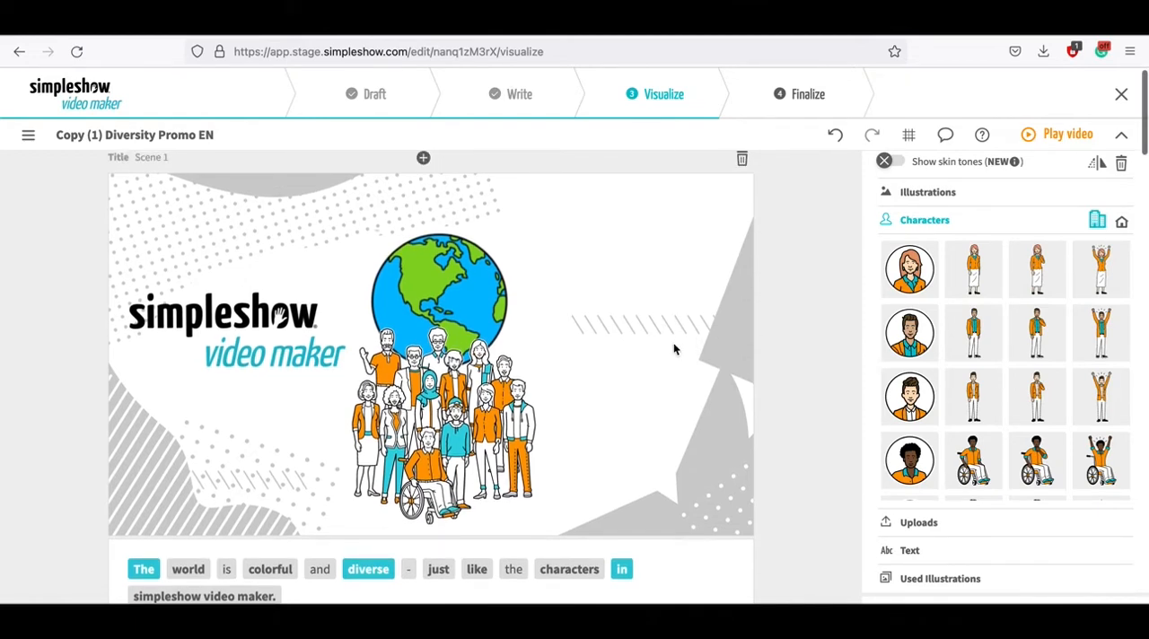
{"action": "mouse_move", "coordinate": [813, 279]}
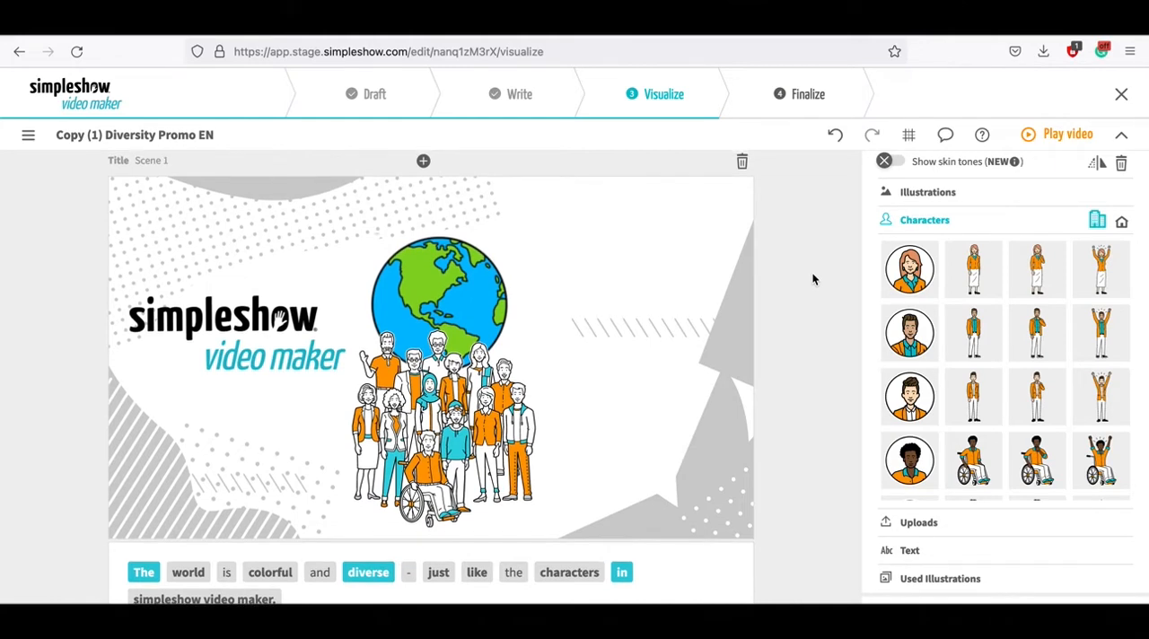
{"action": "mouse_move", "coordinate": [916, 175]}
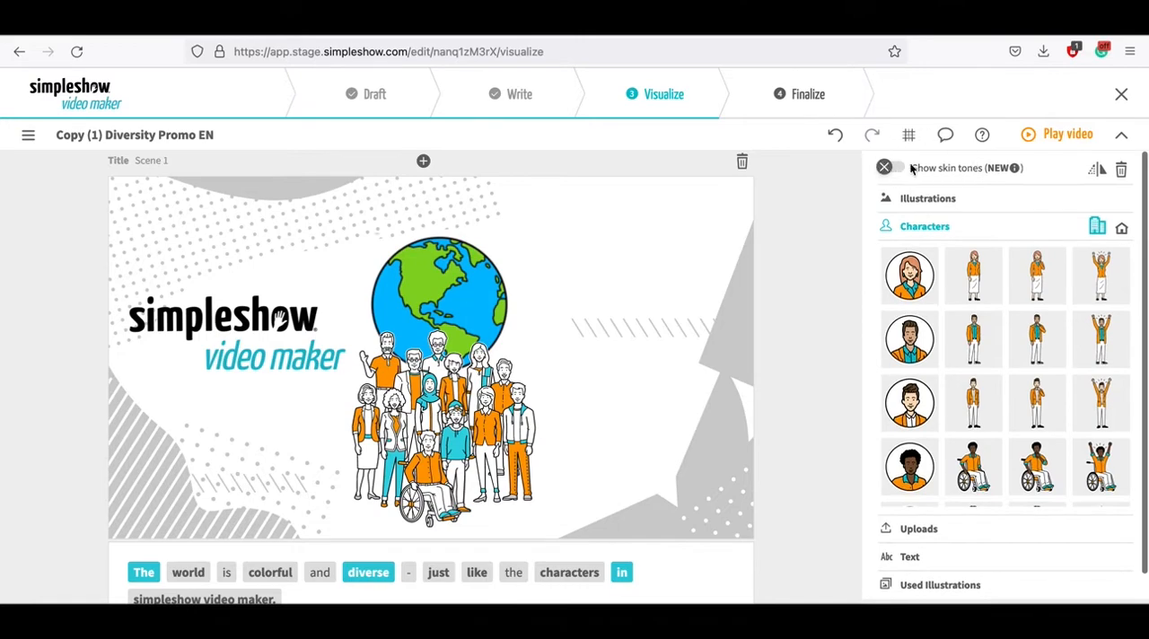
Step: Switch on 'Show skin tones' and scroll down toward Scene 4
{"action": "left_click", "coordinate": [894, 168]}
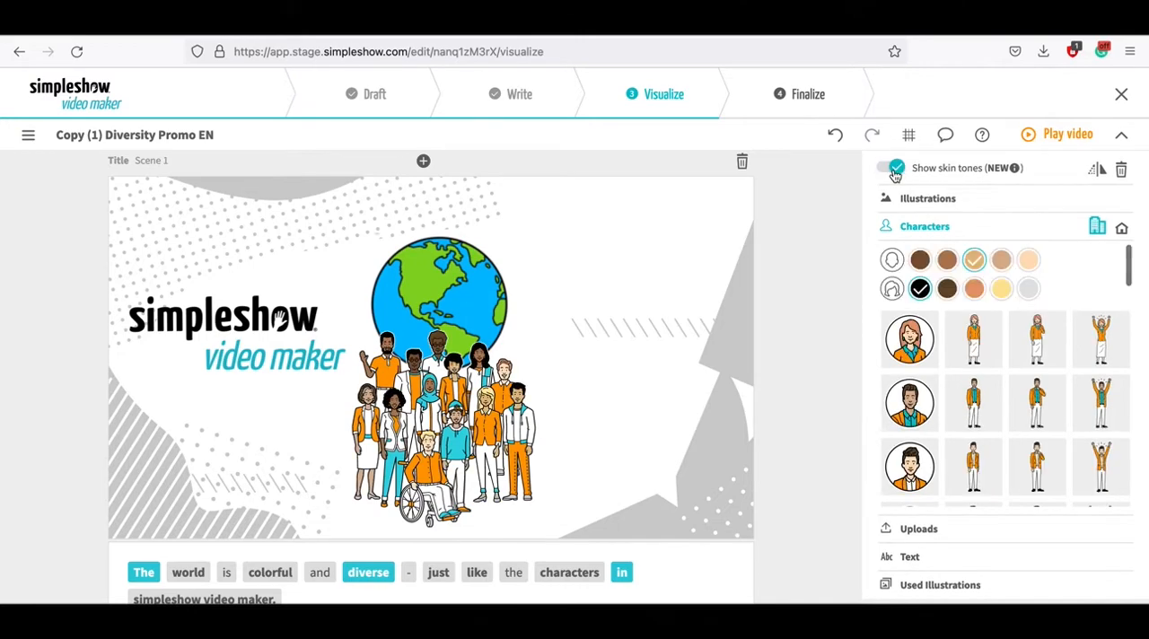
{"action": "scroll", "scroll_direction": "down", "scroll_amount": 3}
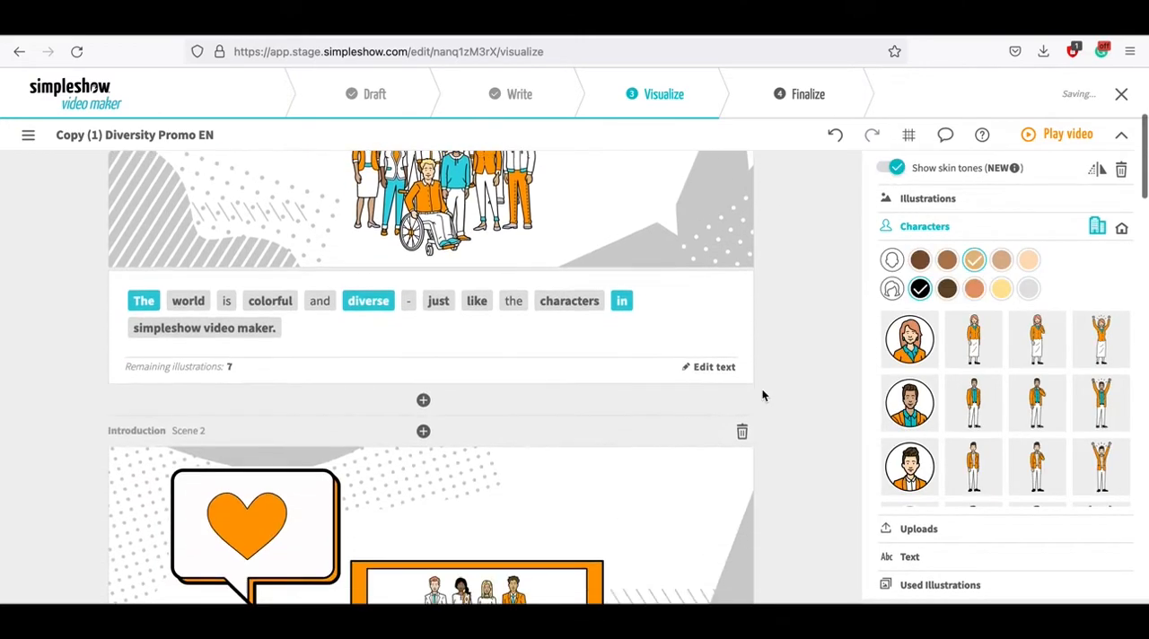
{"action": "scroll", "scroll_direction": "down", "scroll_amount": 3}
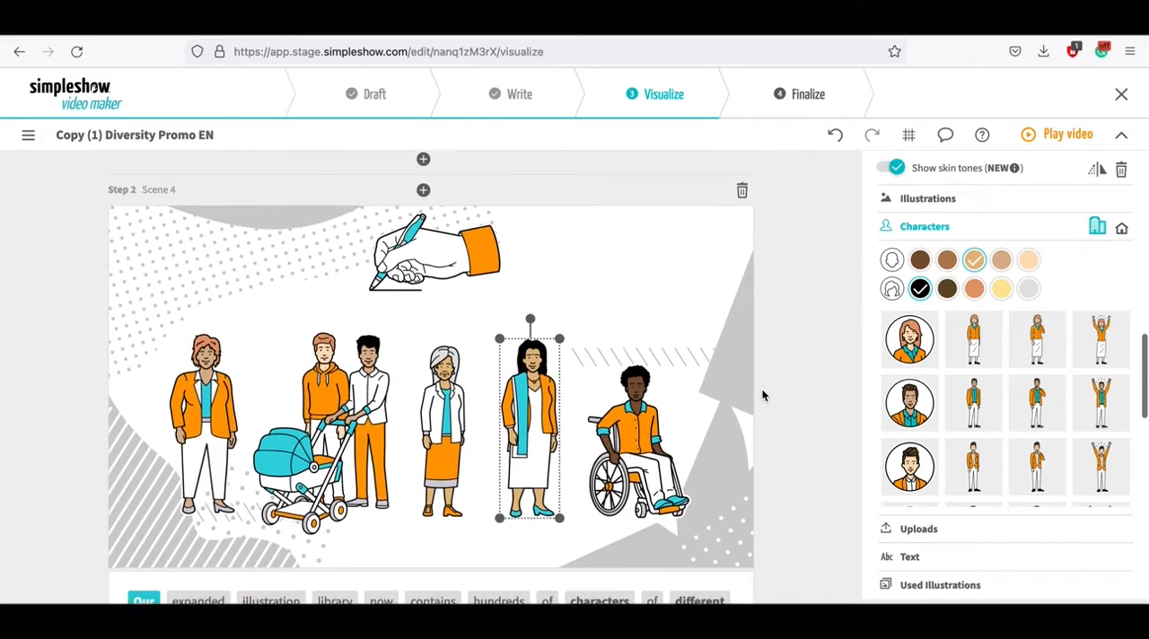
Step: Give Scene 4's older woman a lighter skin tone, trying brown hair before settling on grey
{"action": "scroll", "scroll_direction": "down", "scroll_amount": 3}
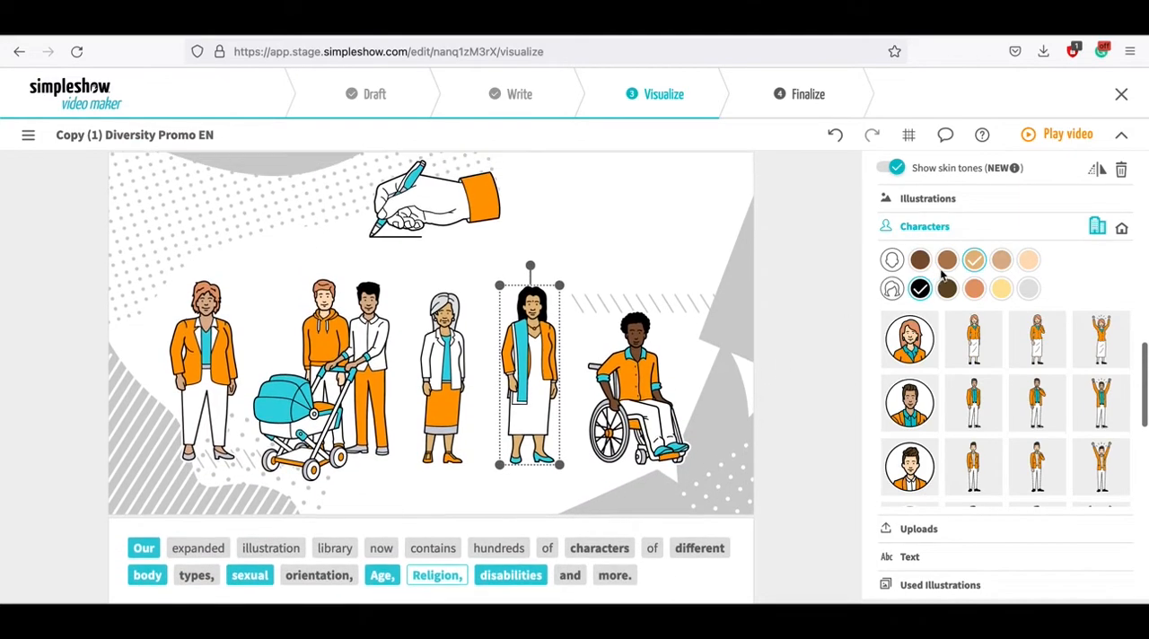
{"action": "left_click", "coordinate": [946, 260]}
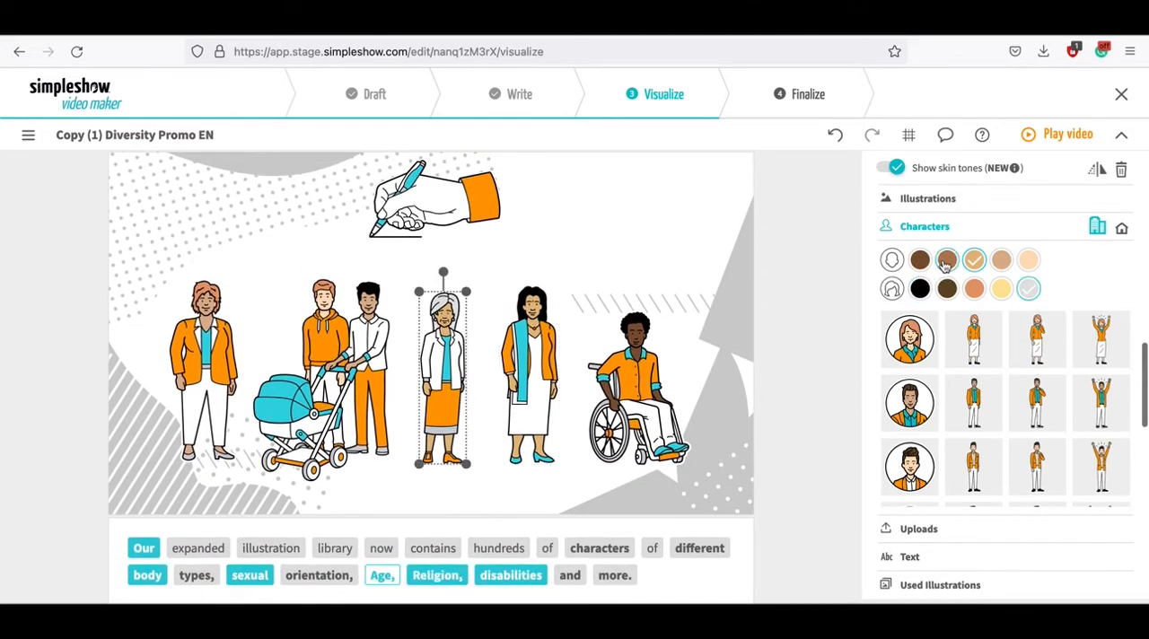
{"action": "left_click", "coordinate": [1001, 260]}
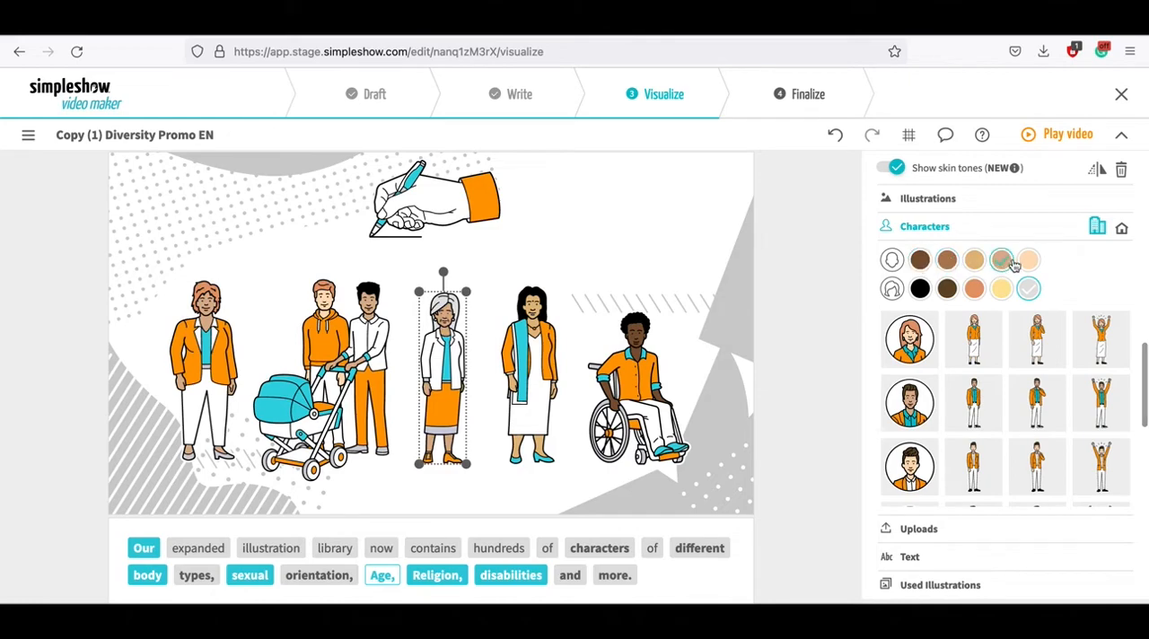
{"action": "left_click", "coordinate": [1000, 260]}
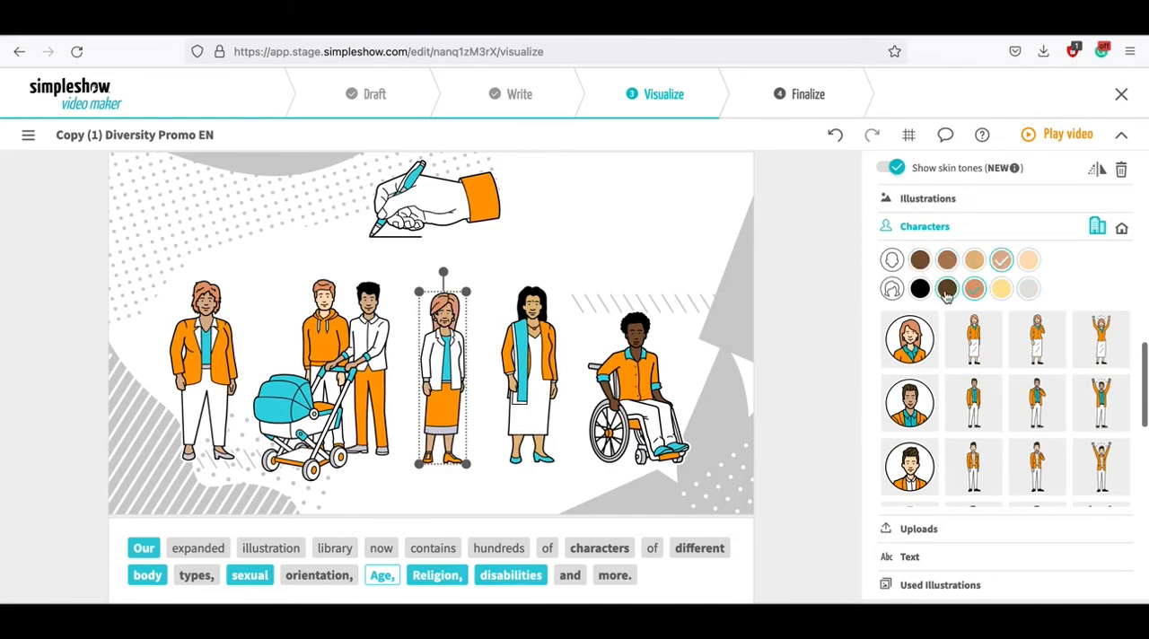
{"action": "left_click", "coordinate": [1028, 288]}
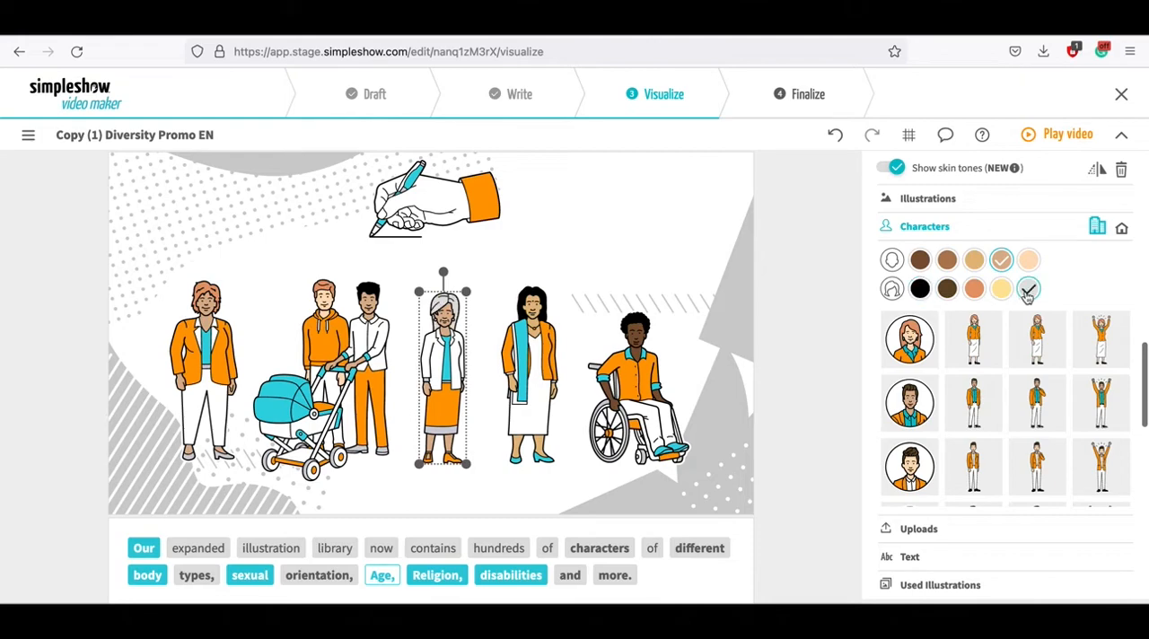
{"action": "left_click", "coordinate": [1001, 288]}
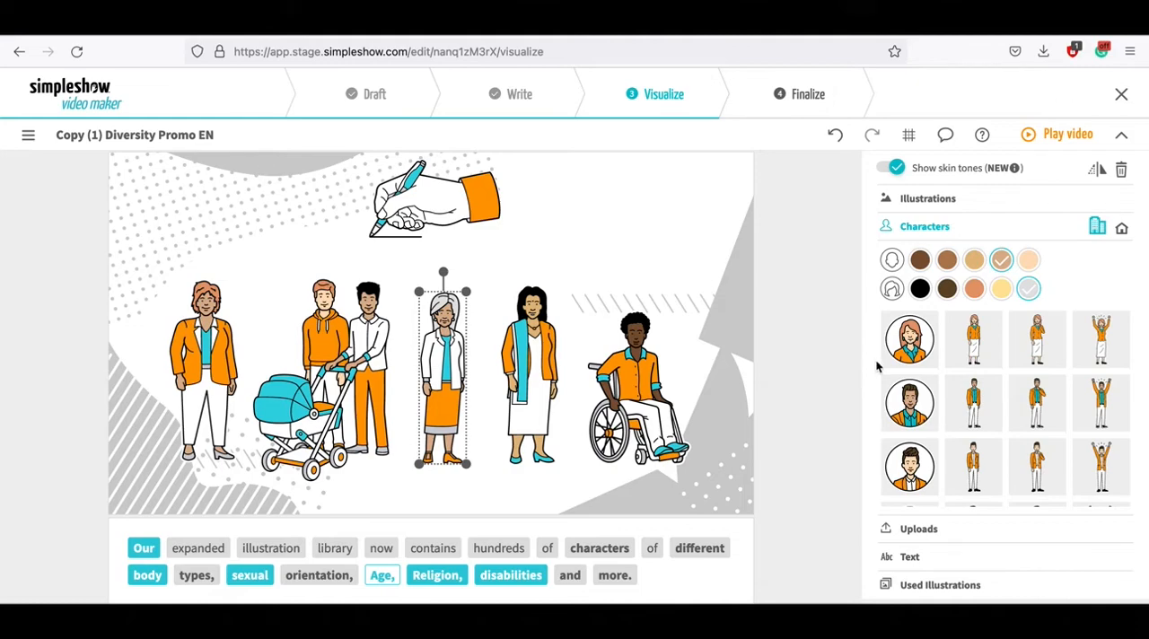
{"action": "mouse_move", "coordinate": [784, 387]}
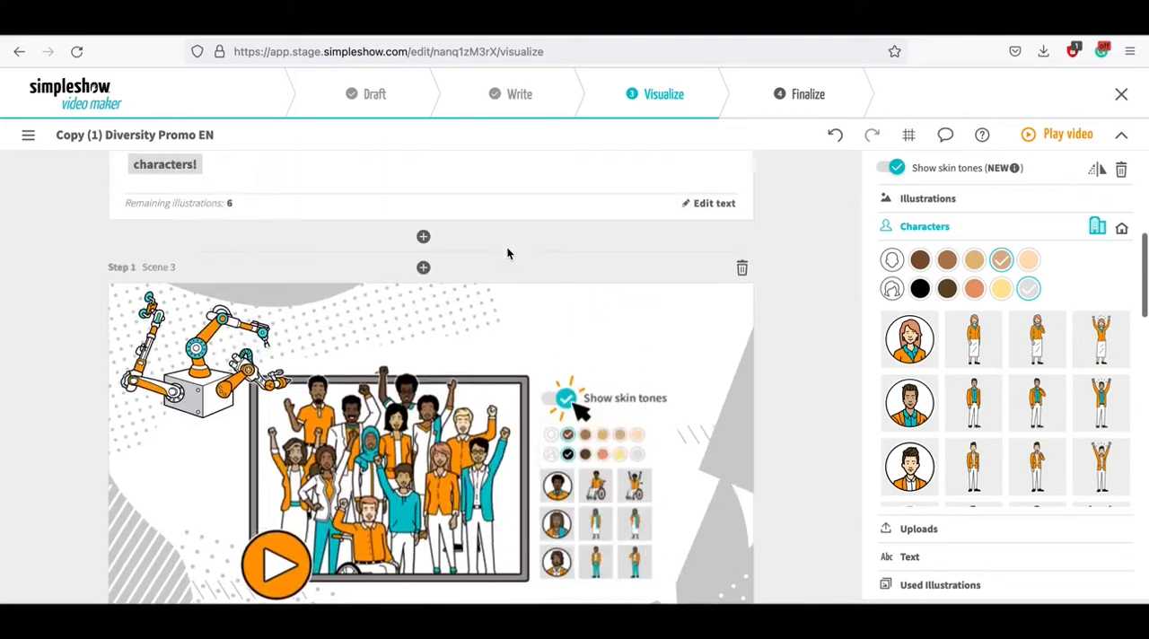
Step: Scroll up past Scene 3 to the Title scene's diverse crowd
{"action": "scroll", "scroll_direction": "up", "scroll_amount": 3}
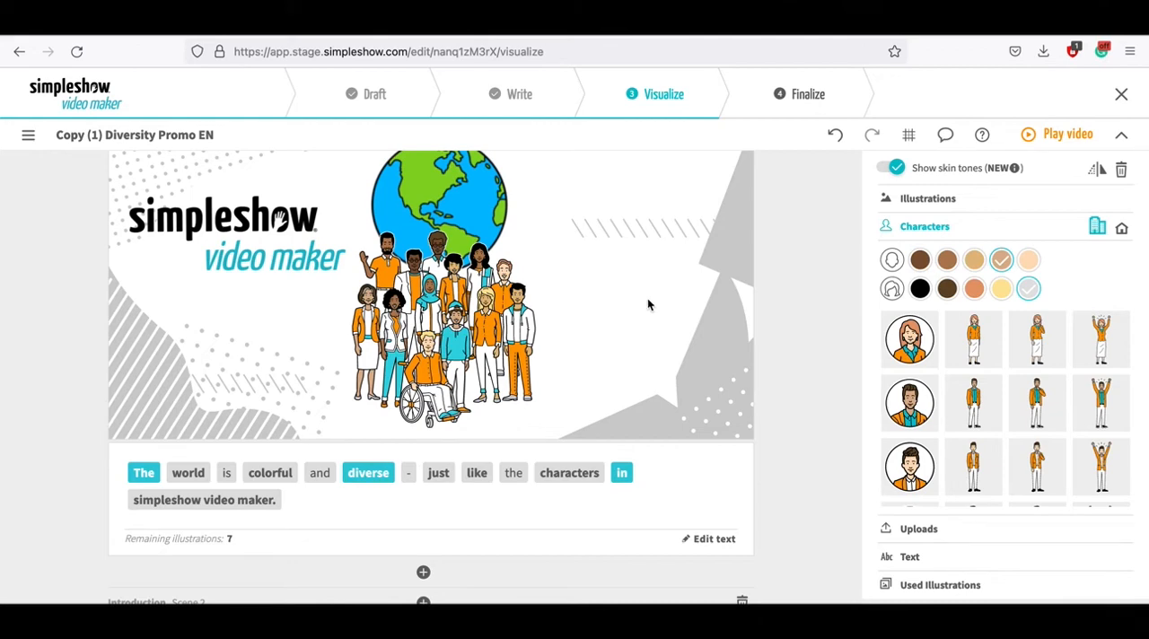
Step: Switch the library to Casual characters and scroll through the casual figures
{"action": "left_click", "coordinate": [1001, 259]}
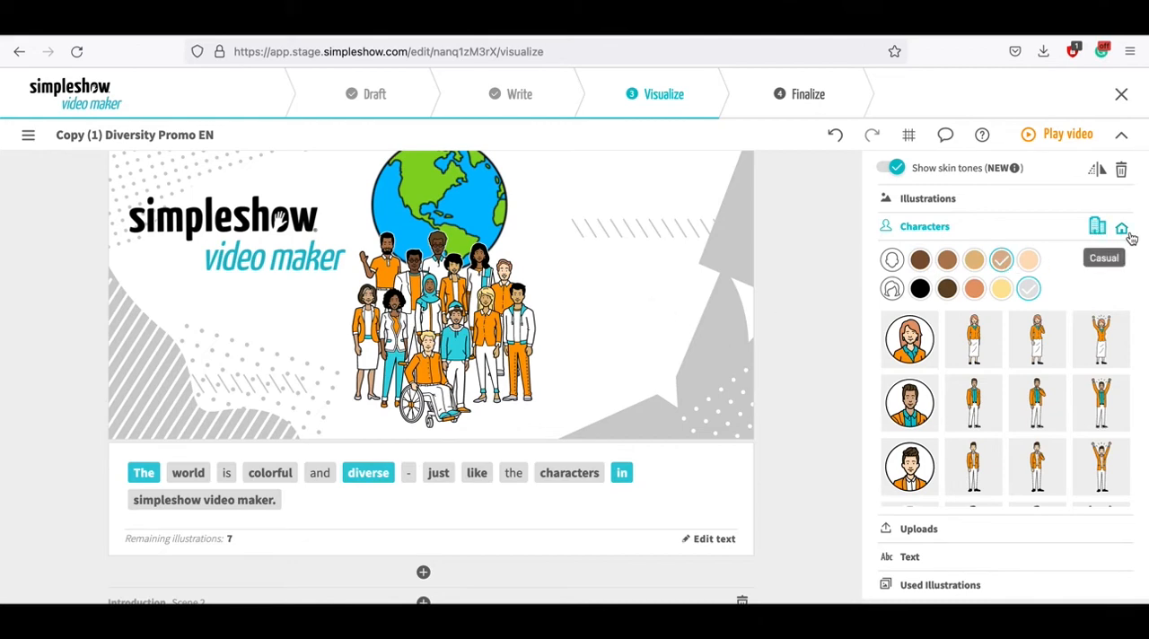
{"action": "mouse_move", "coordinate": [915, 305]}
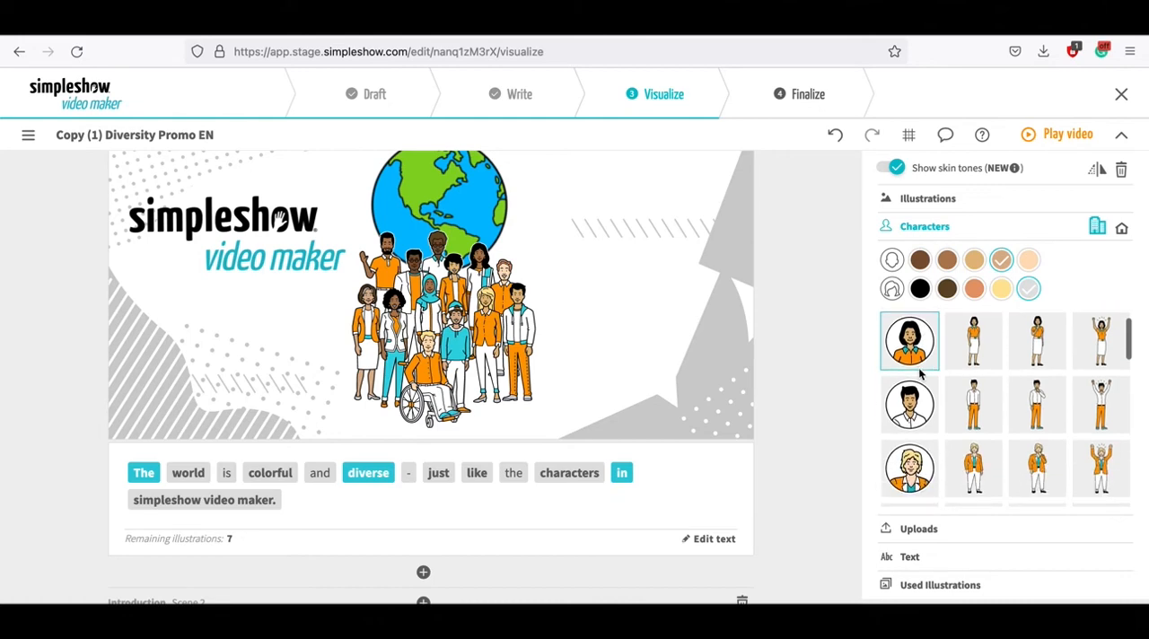
{"action": "scroll", "scroll_direction": "down", "scroll_amount": 3}
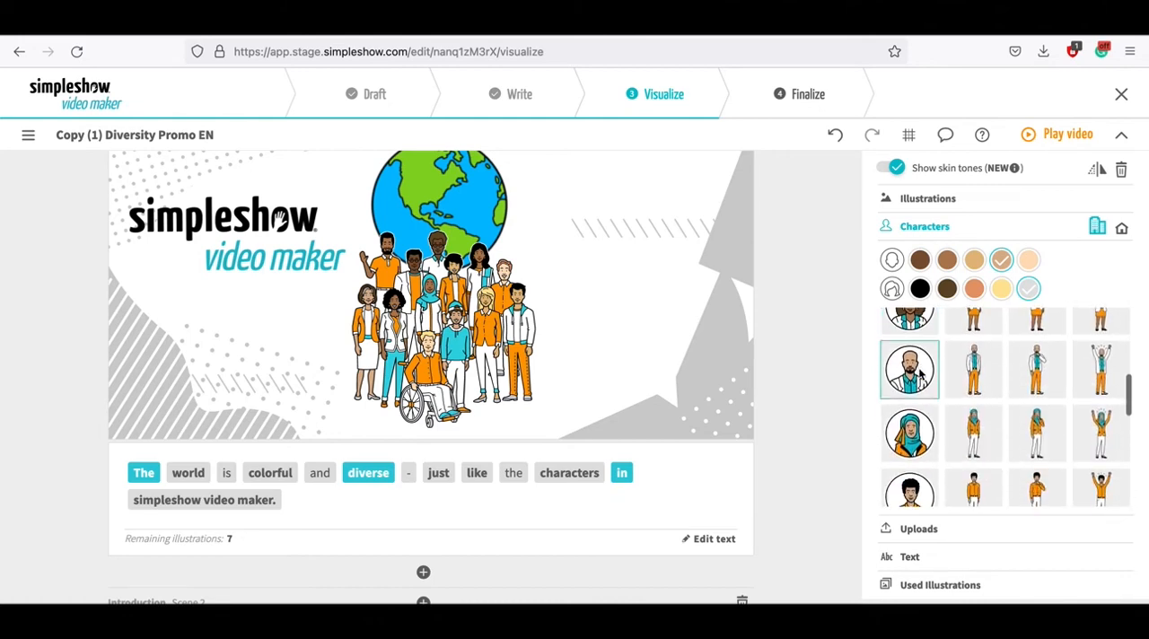
{"action": "scroll", "scroll_direction": "down", "scroll_amount": 3}
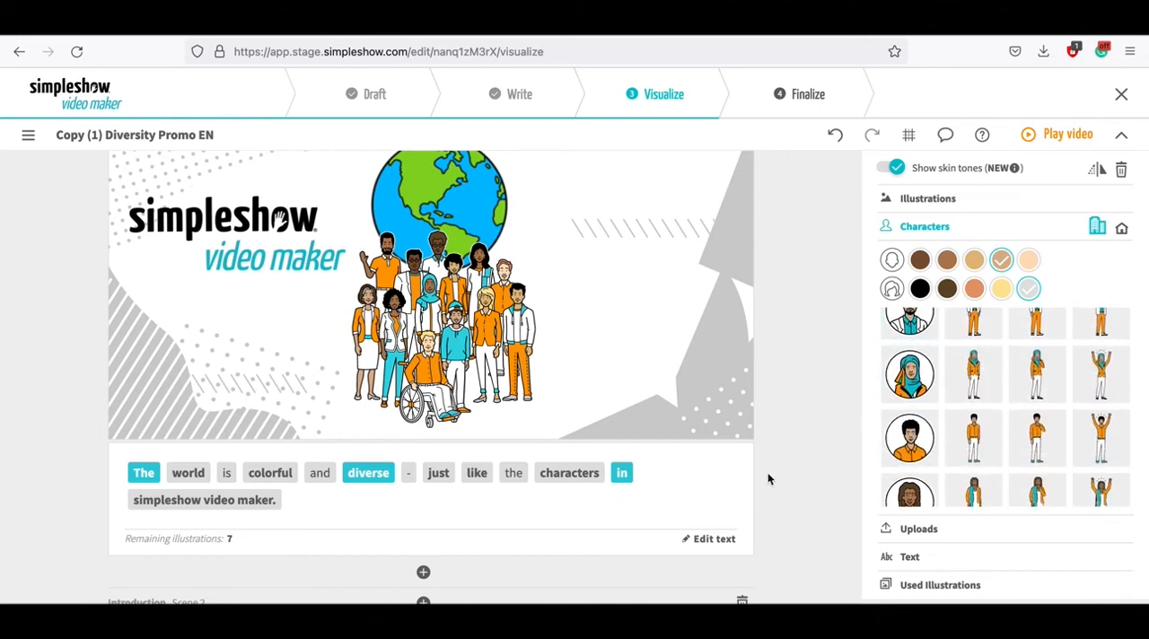